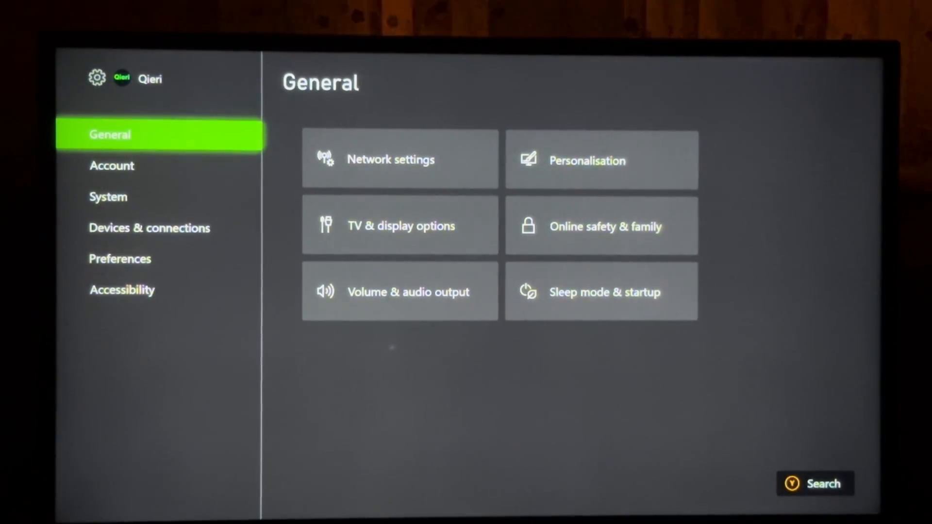
Run the network connection test to confirm the console is online, then dismiss the result.
{"action": "left_click", "coordinate": [391, 159]}
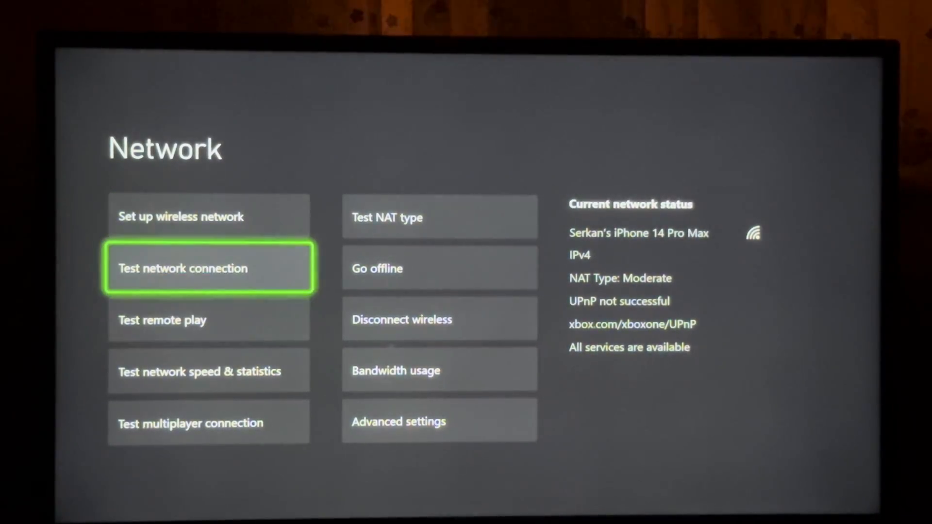
{"action": "left_click", "coordinate": [209, 268]}
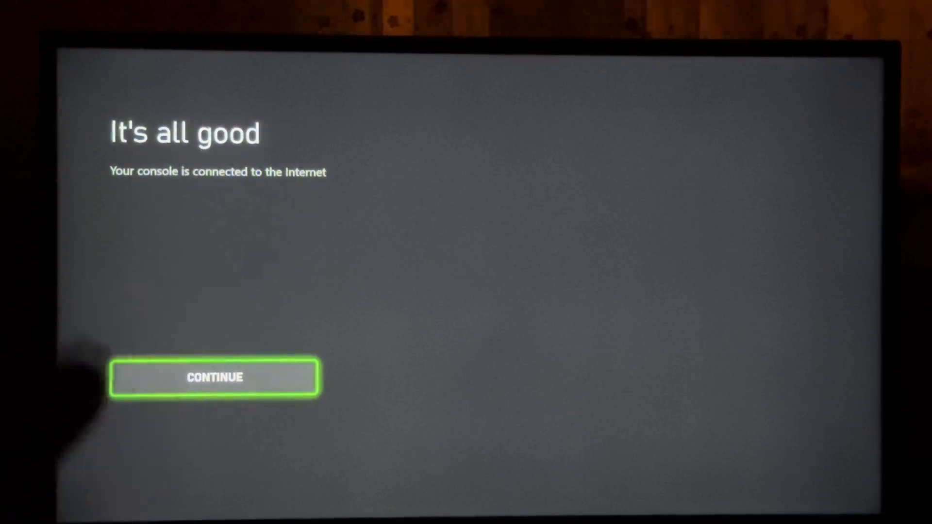
{"action": "left_click", "coordinate": [214, 377]}
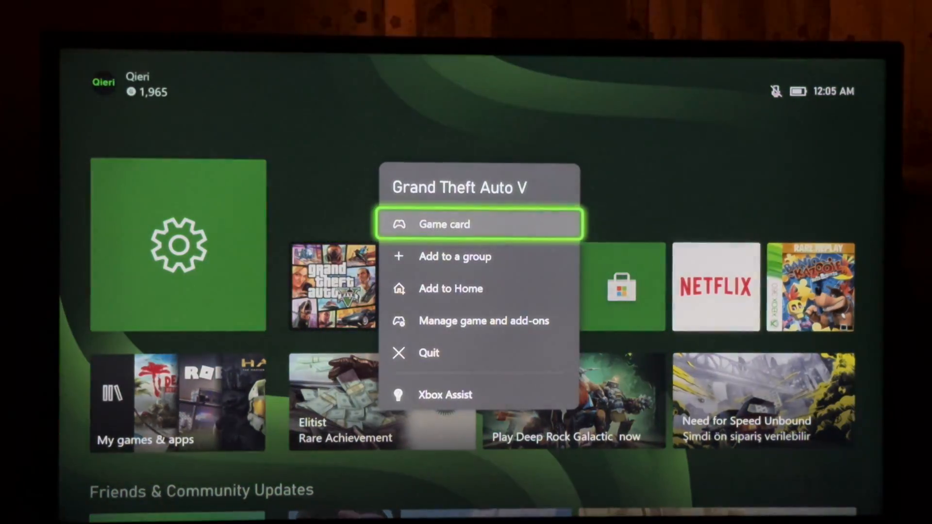
{"action": "left_click", "coordinate": [484, 321]}
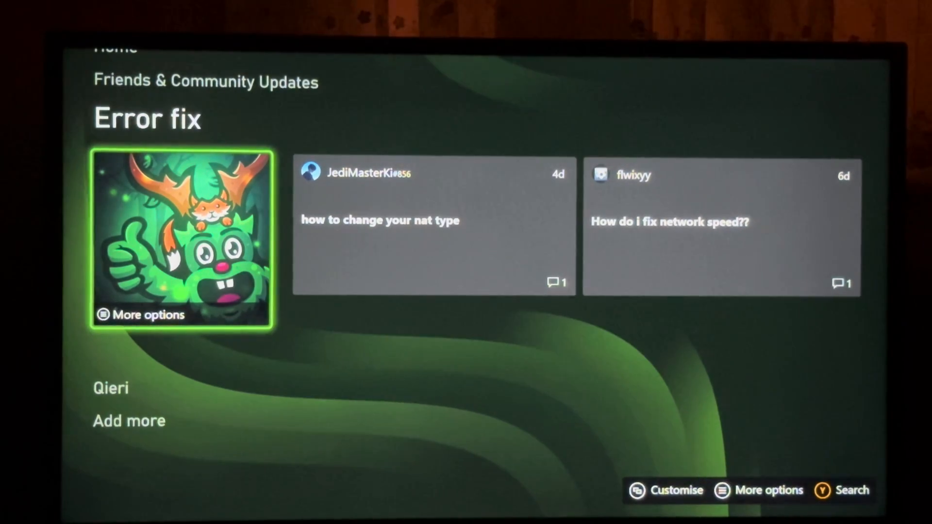
Open the Error fix club and switch to its Welcome page.
{"action": "left_click", "coordinate": [181, 238]}
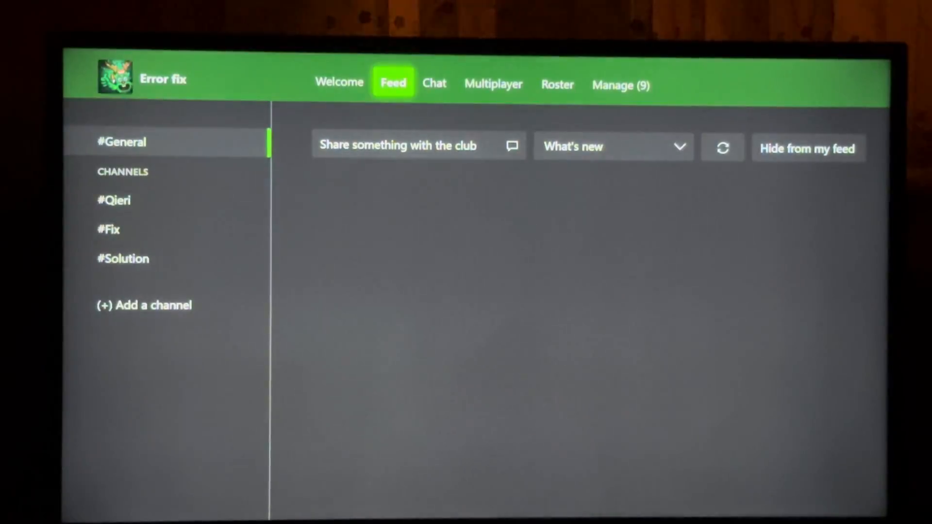
{"action": "left_click", "coordinate": [339, 82]}
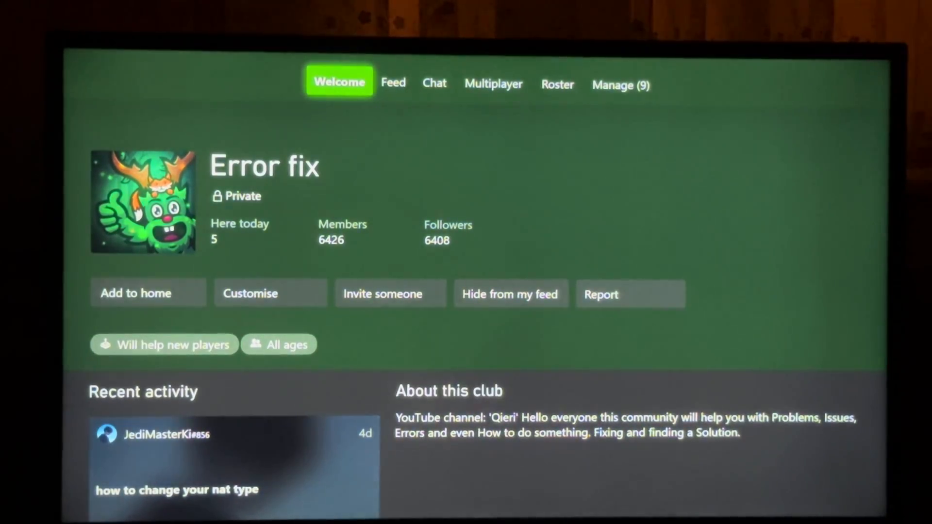